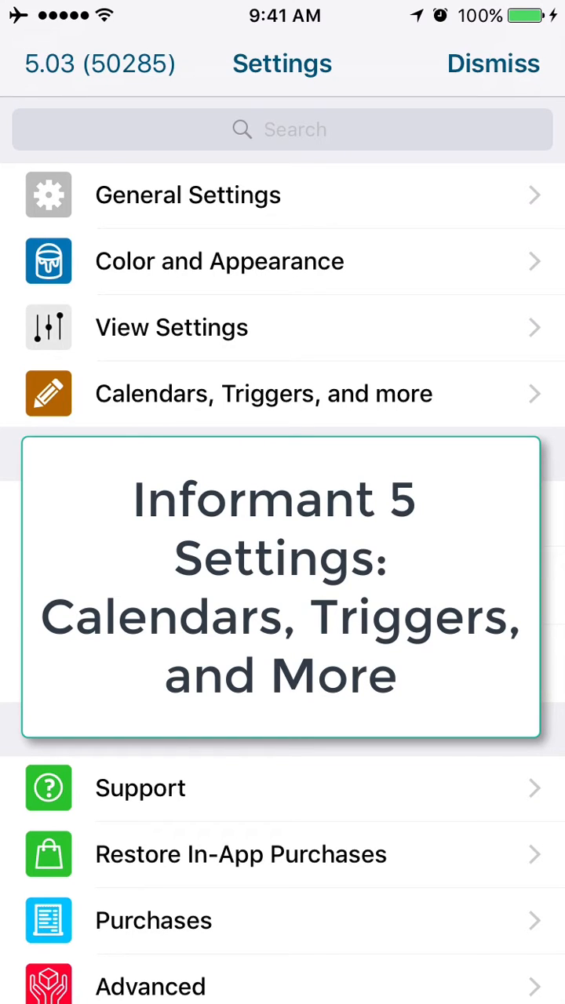
Step: Review the TravelAssist settings: home timezone, calendar shading and the past Dallas trip
{"action": "left_click", "coordinate": [264, 392]}
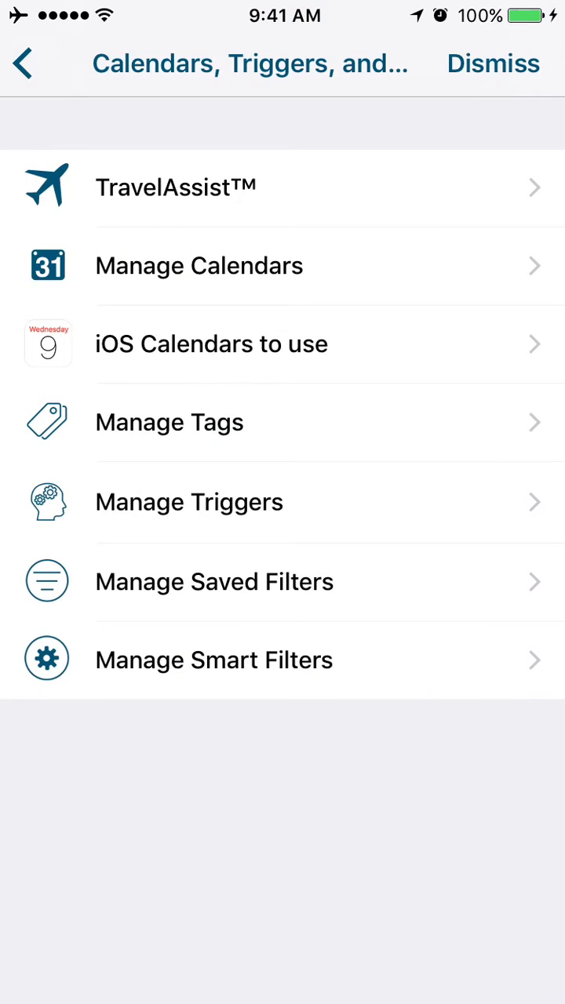
{"action": "left_click", "coordinate": [175, 187]}
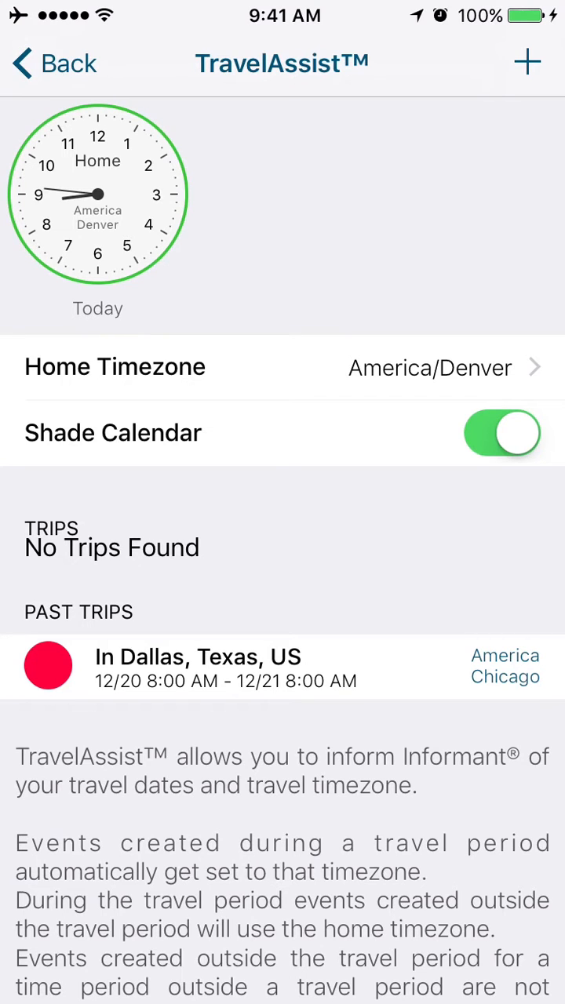
{"action": "scroll", "scroll_direction": "down", "scroll_amount": 3}
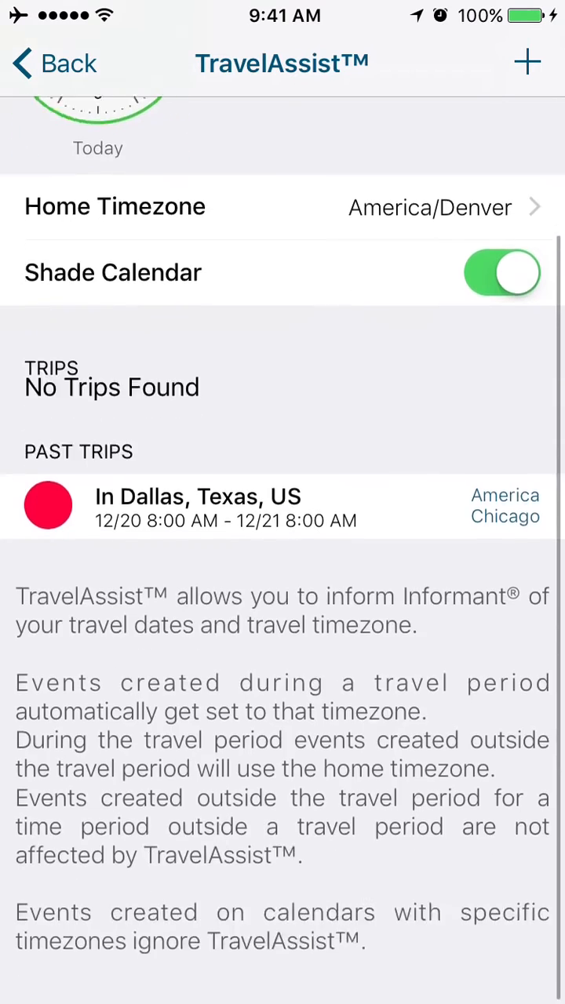
{"action": "scroll", "scroll_direction": "down", "scroll_amount": 3}
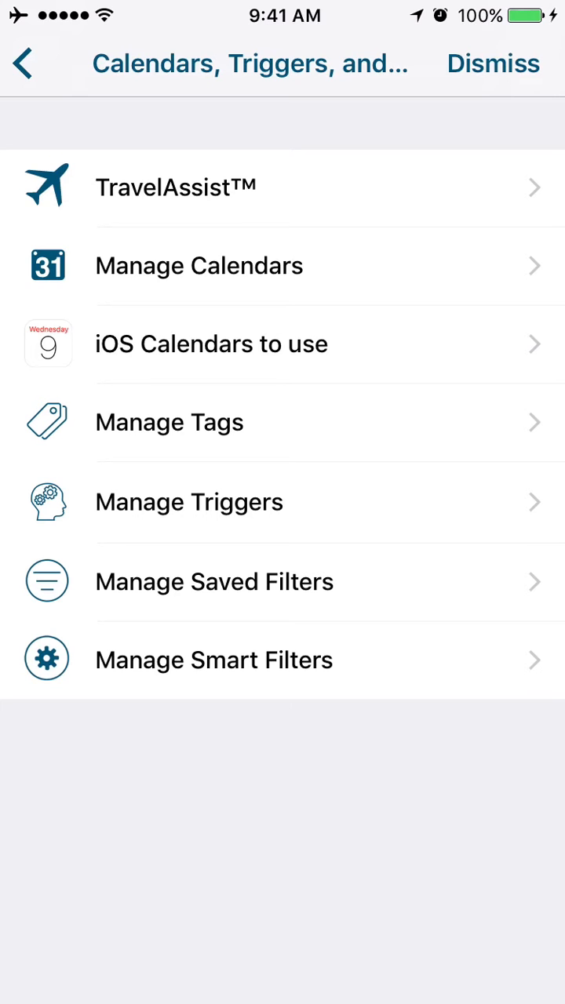
{"action": "left_click", "coordinate": [200, 266]}
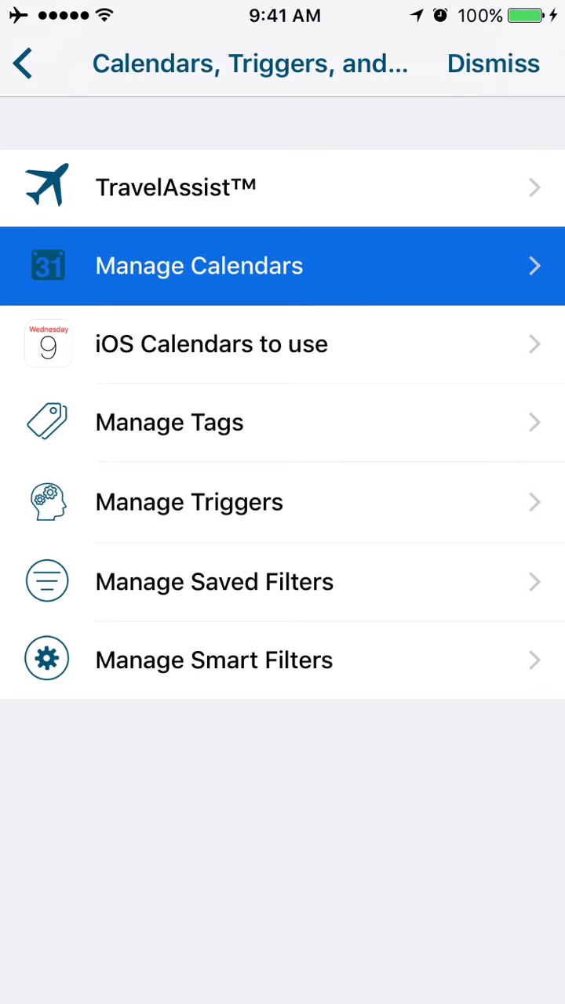
{"action": "left_click", "coordinate": [199, 265]}
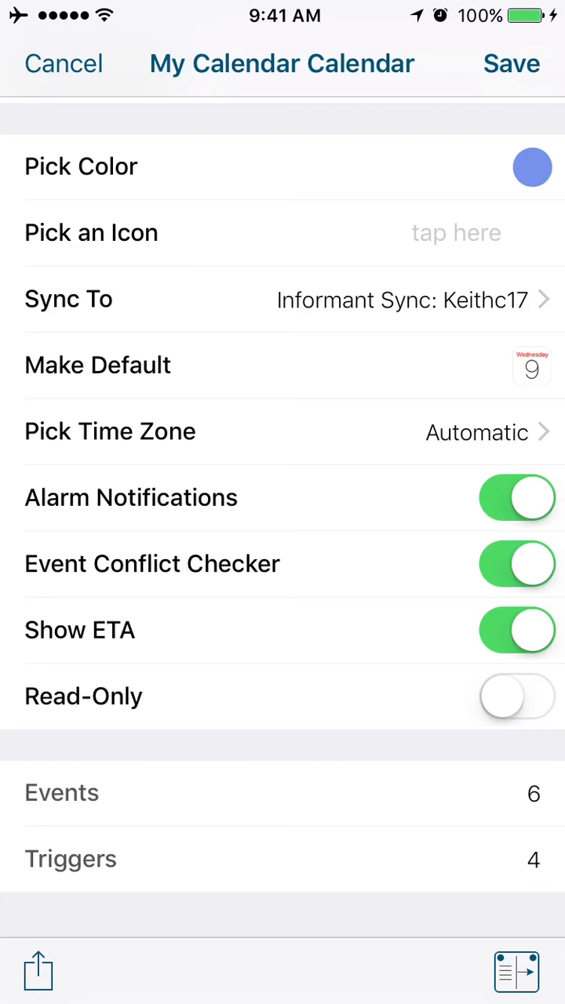
{"action": "left_click", "coordinate": [63, 63]}
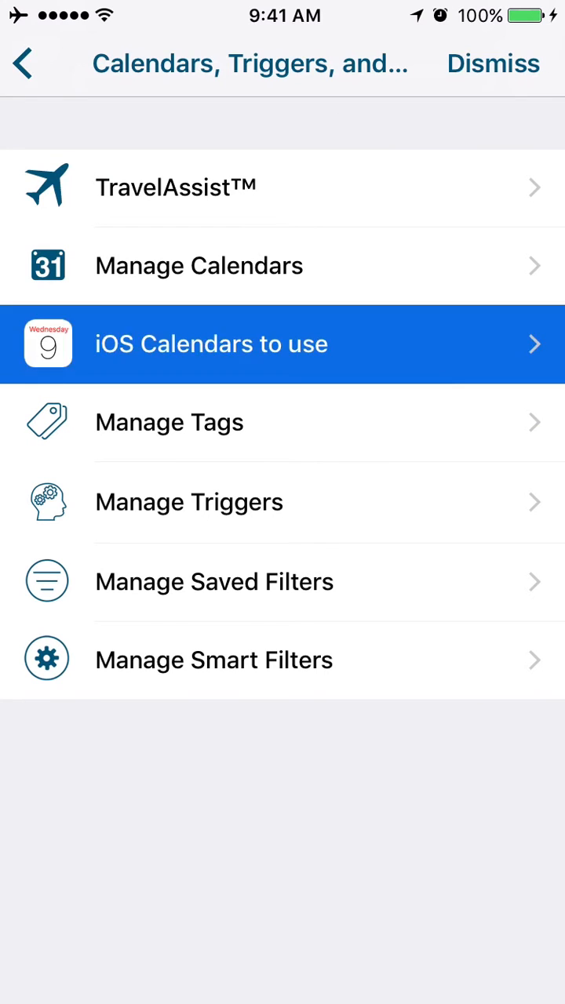
{"action": "left_click", "coordinate": [212, 343]}
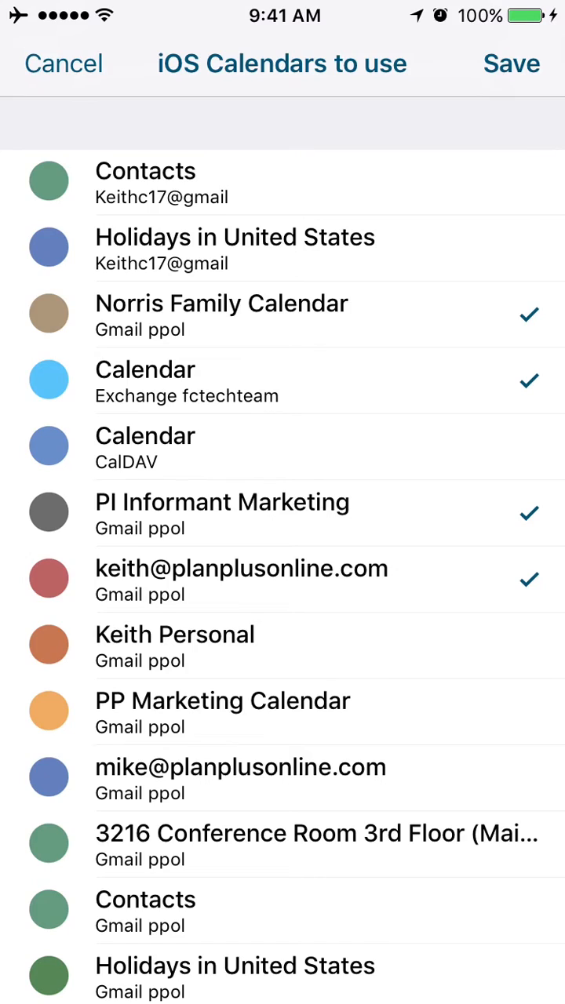
{"action": "scroll", "scroll_direction": "down", "scroll_amount": 3}
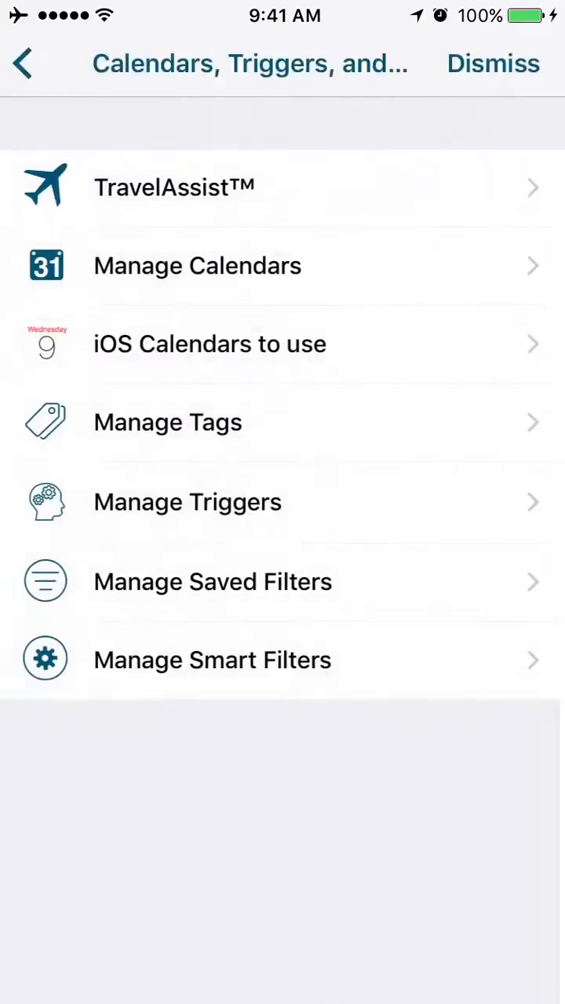
{"action": "left_click", "coordinate": [198, 265]}
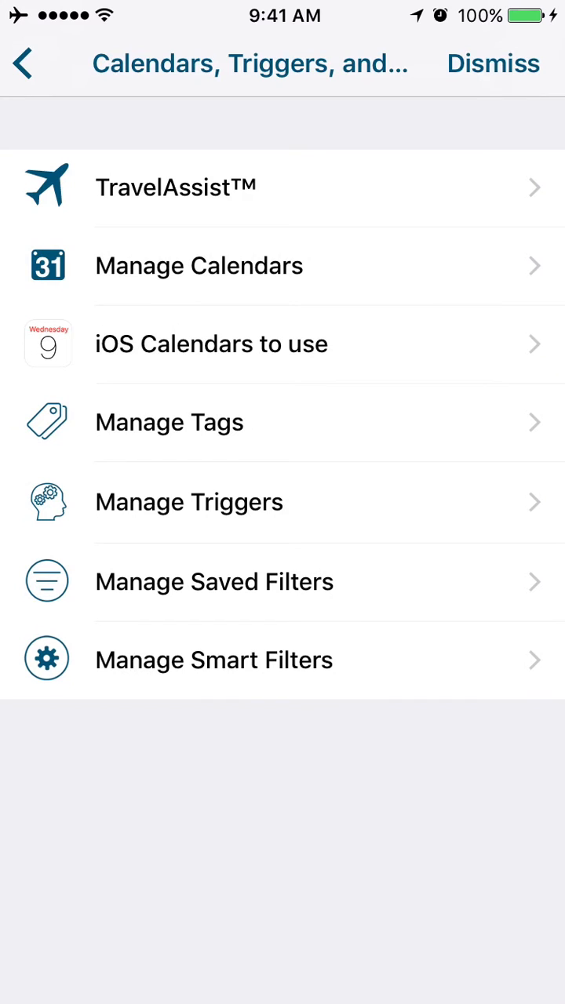
Step: In Manage Tags, give the Fanatic tag the heart icon and save it
{"action": "left_click", "coordinate": [170, 422]}
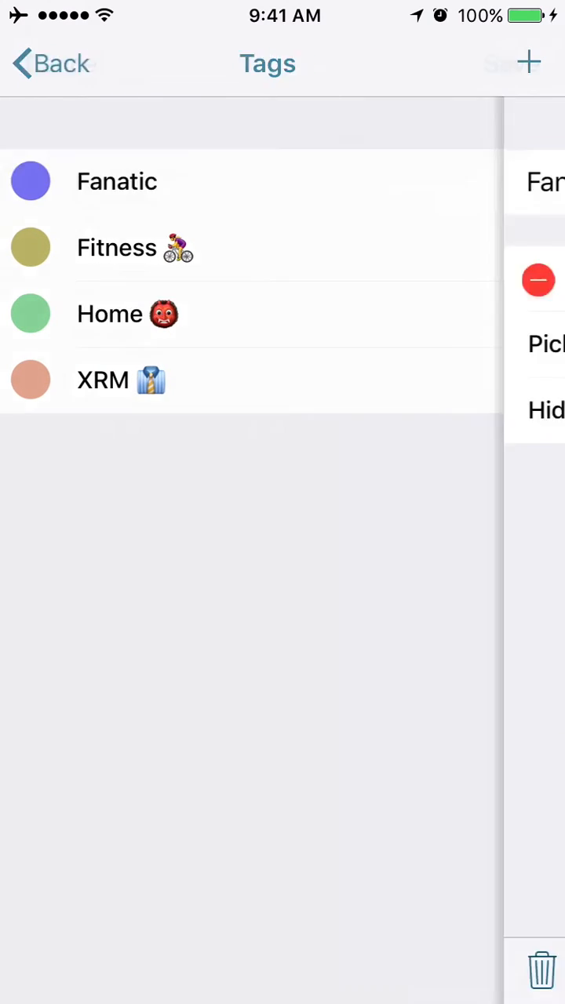
{"action": "left_click", "coordinate": [116, 182]}
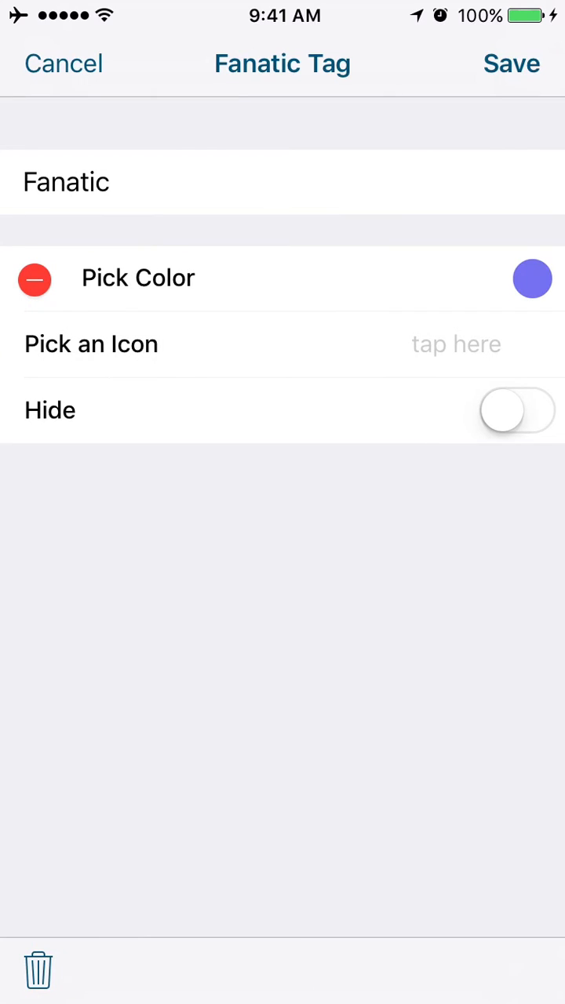
{"action": "left_click", "coordinate": [455, 344]}
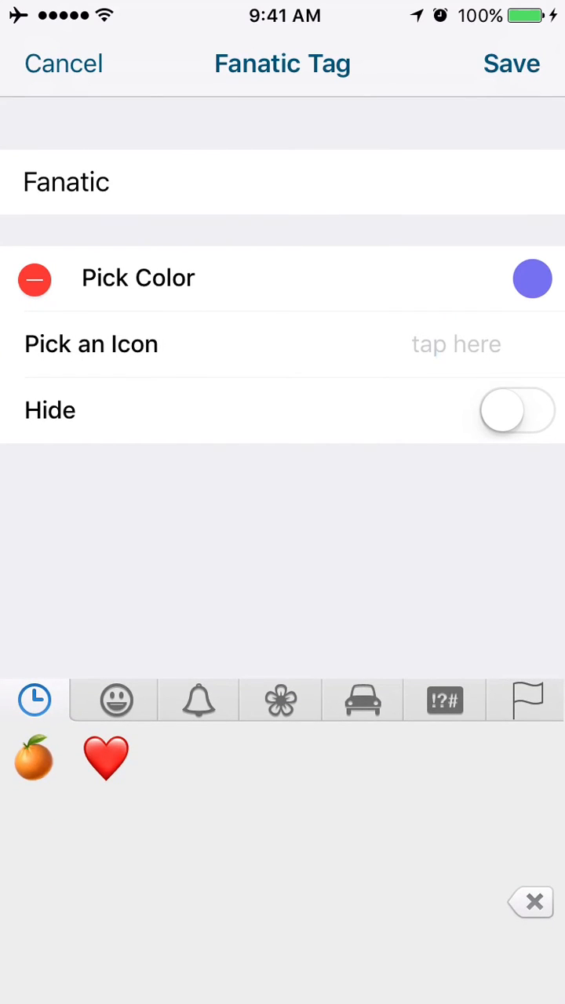
{"action": "left_click", "coordinate": [106, 759]}
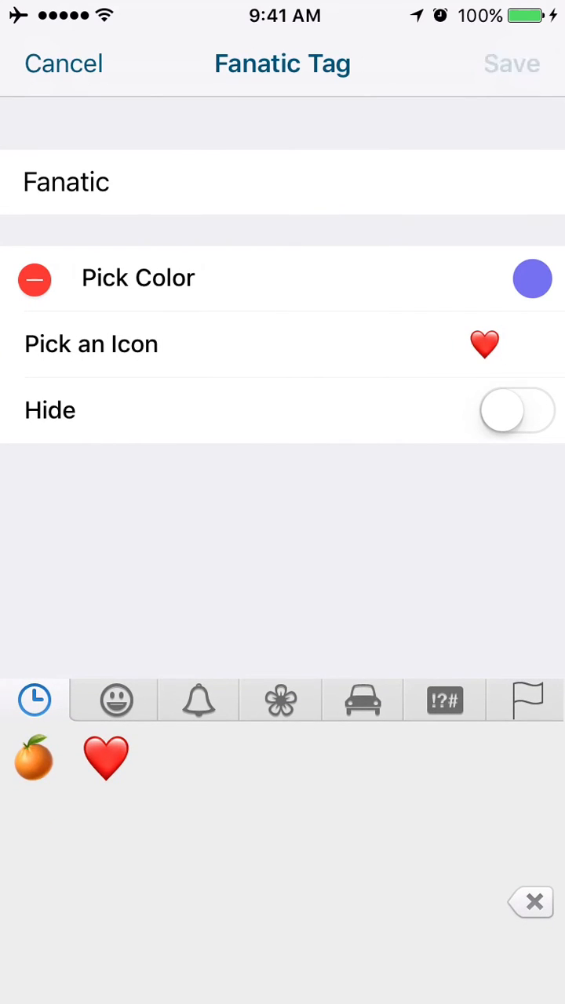
{"action": "left_click", "coordinate": [63, 63]}
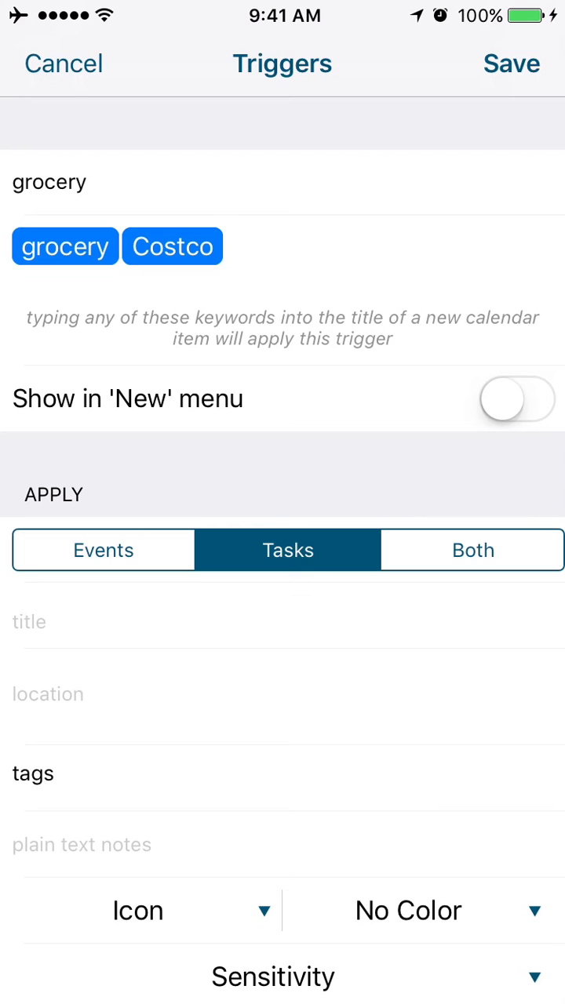
Step: Review the grocery trigger's keywords and its almond milk, peanut butter, protein bars checklist
{"action": "left_click", "coordinate": [103, 549]}
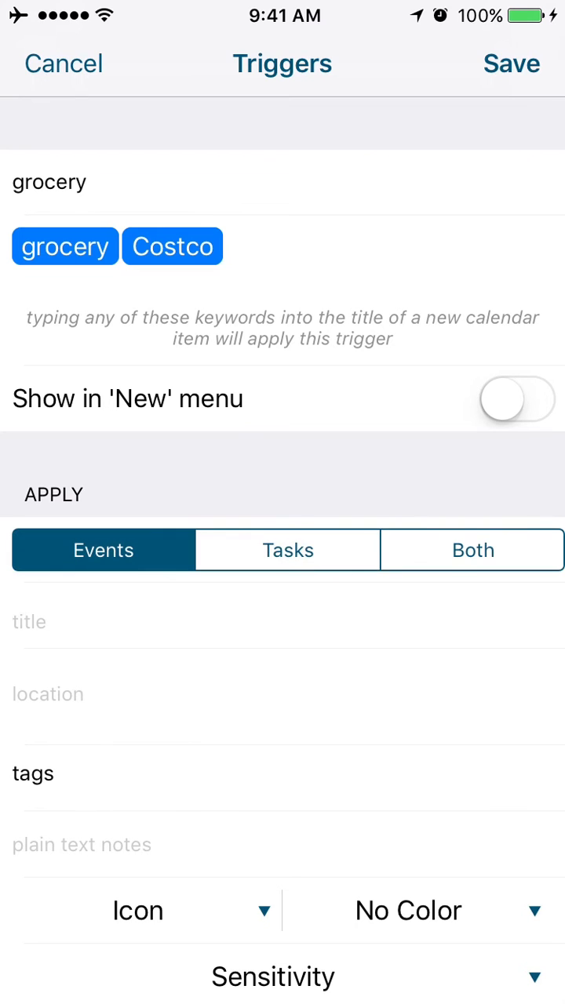
{"action": "left_click", "coordinate": [472, 549]}
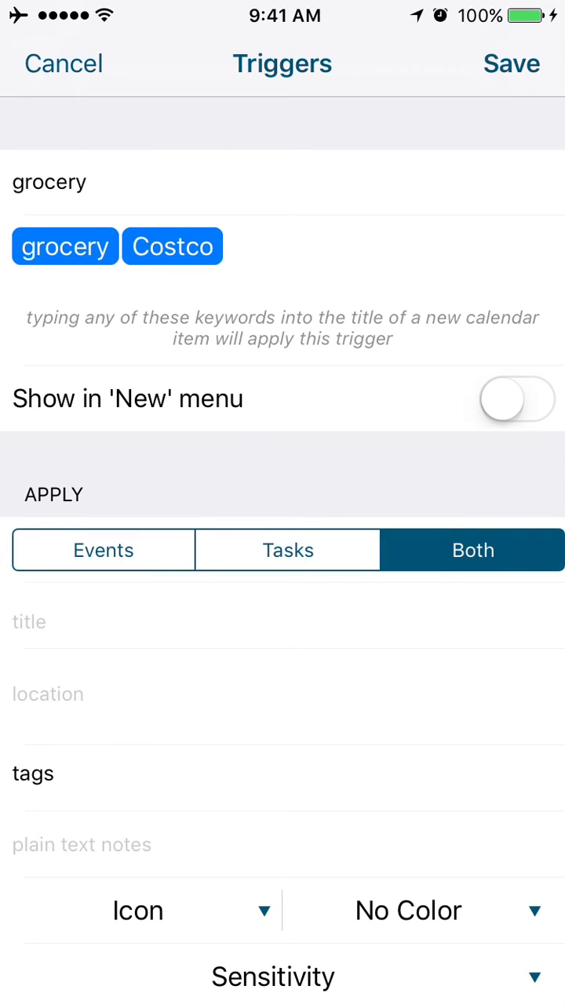
{"action": "scroll", "scroll_direction": "down", "scroll_amount": 3}
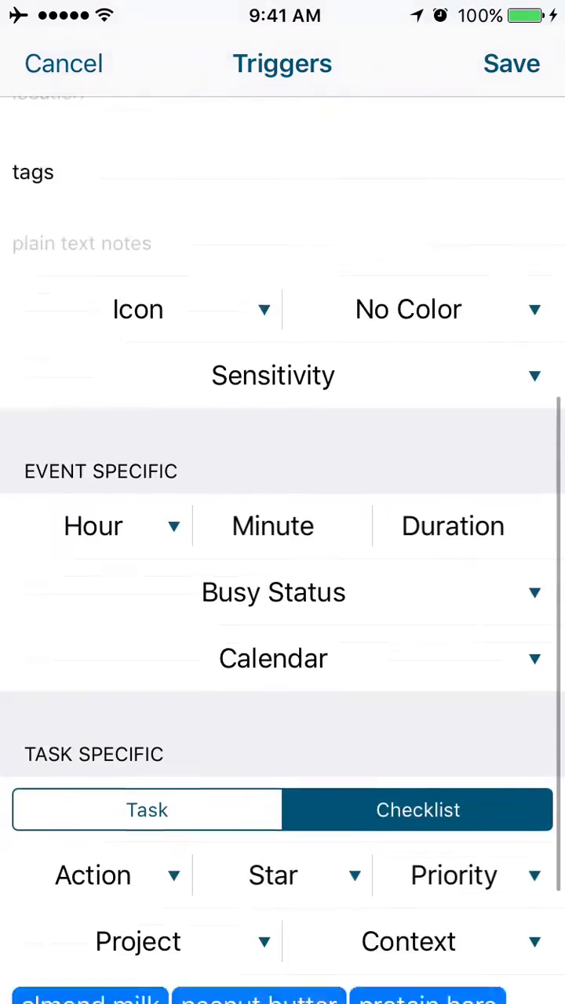
{"action": "scroll", "scroll_direction": "down", "scroll_amount": 3}
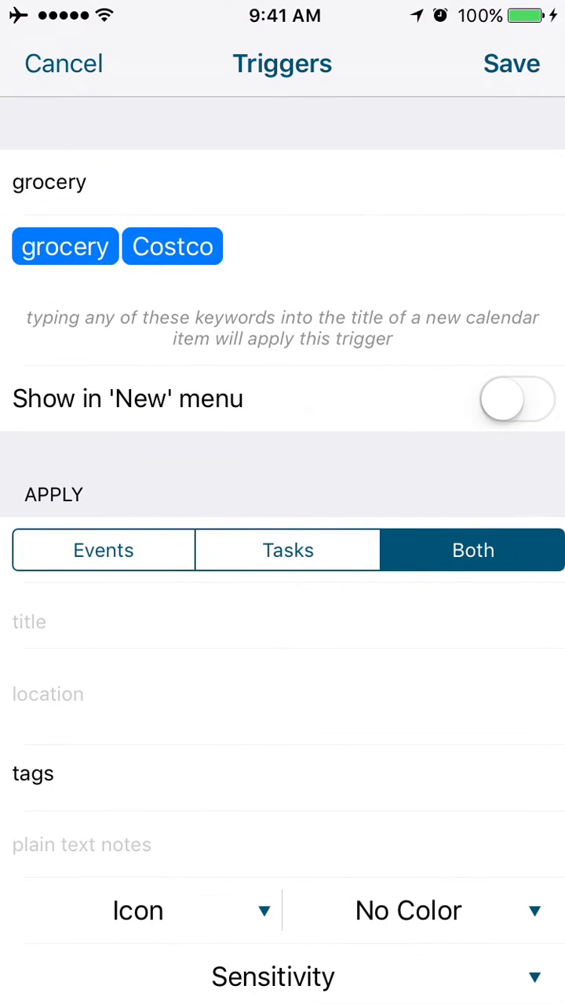
{"action": "scroll", "scroll_direction": "down", "scroll_amount": 3}
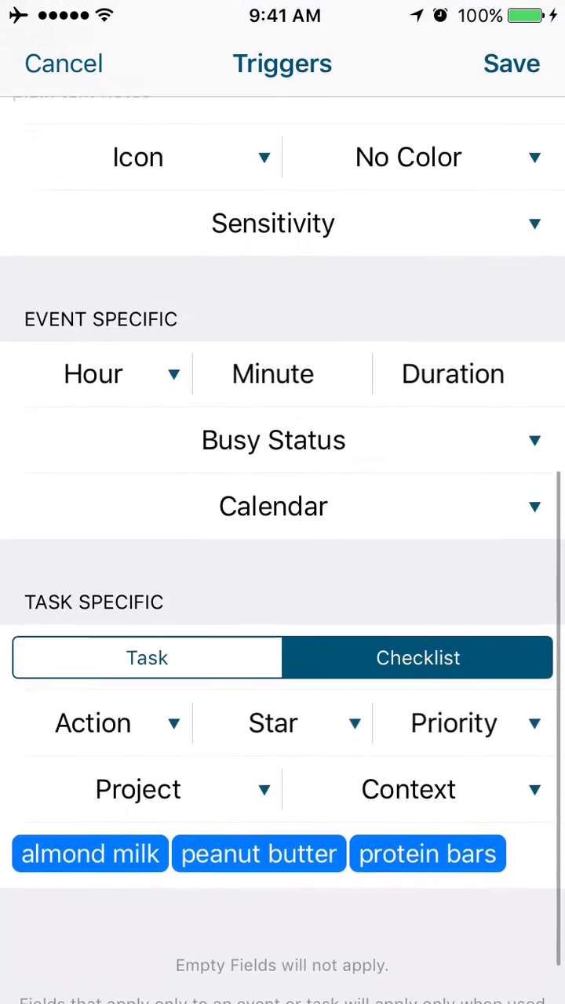
{"action": "scroll", "scroll_direction": "down", "scroll_amount": 3}
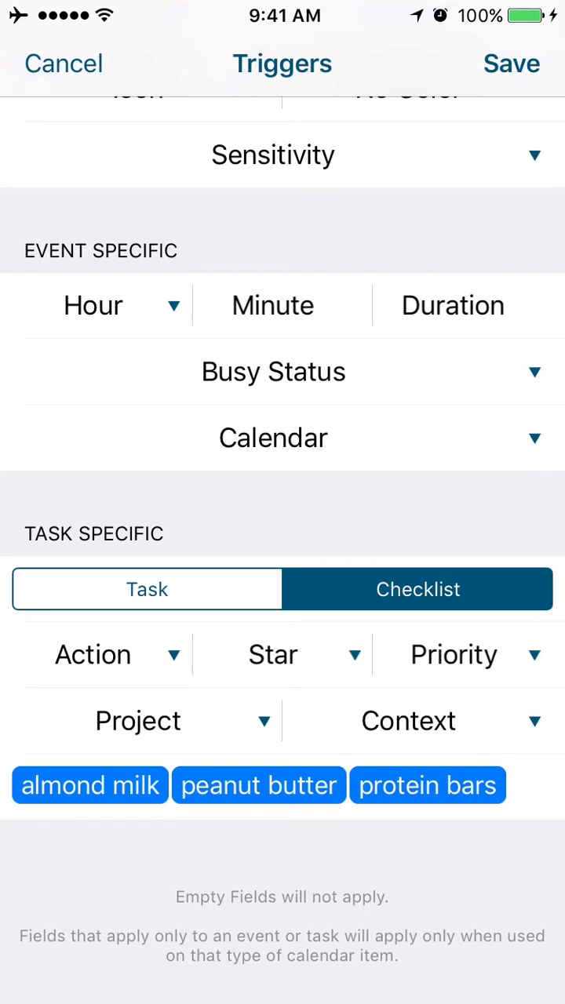
Step: Check the trigger's Star choices without changing them and return to the Calendars, Triggers list
{"action": "left_click", "coordinate": [273, 654]}
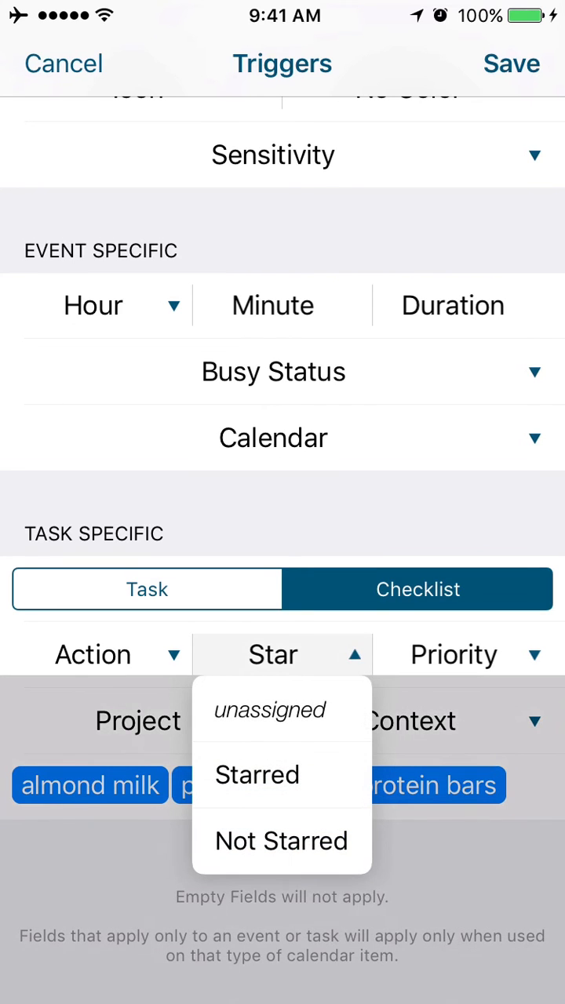
{"action": "left_click", "coordinate": [453, 654]}
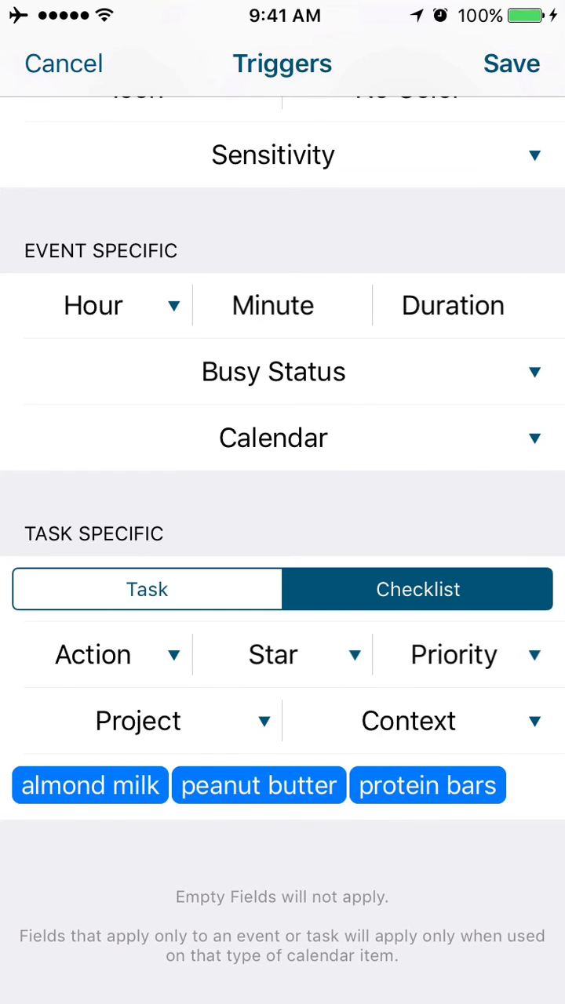
{"action": "scroll", "scroll_direction": "down", "scroll_amount": 3}
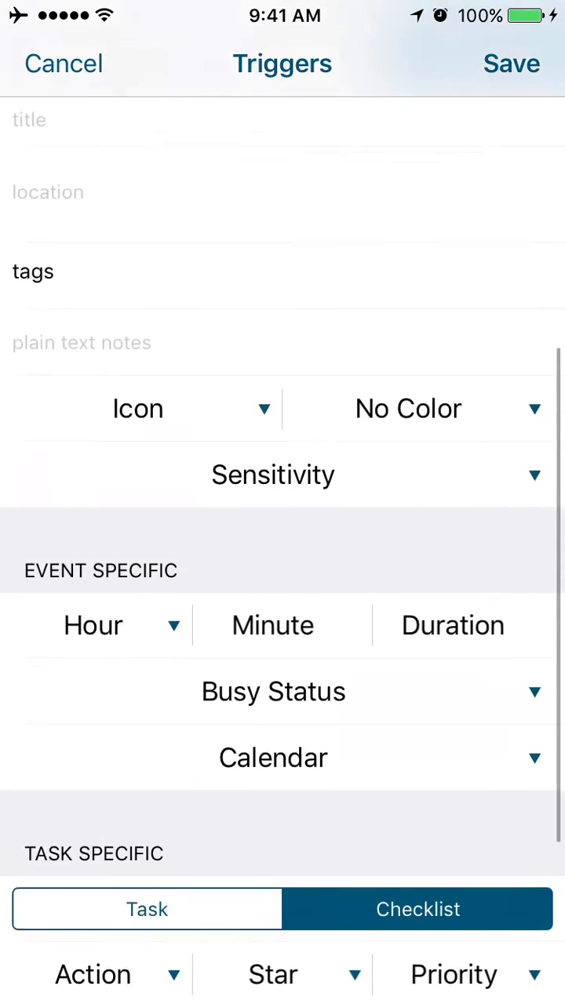
{"action": "scroll", "scroll_direction": "down", "scroll_amount": 3}
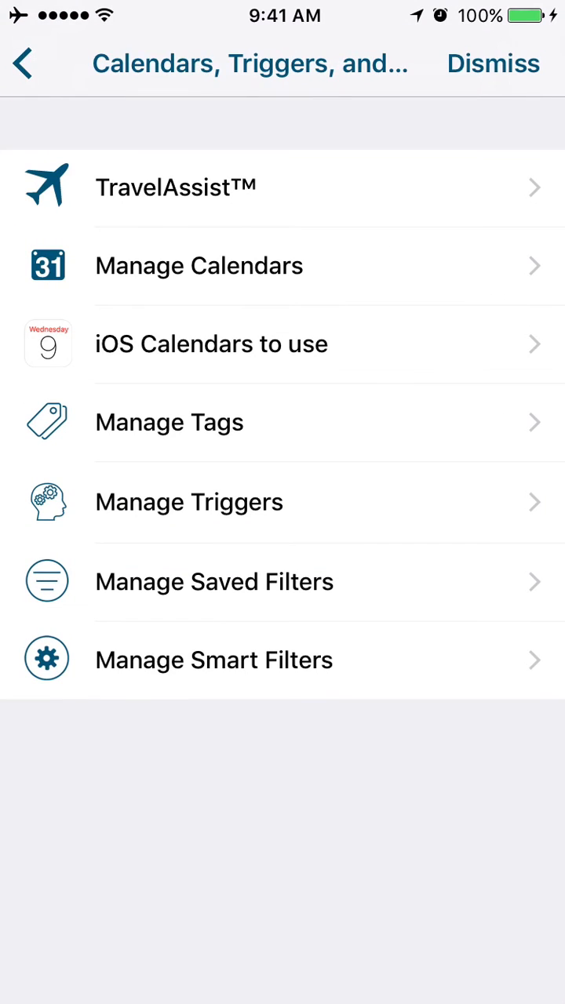
Step: Reach the Smart Filters list from the Calendars, Triggers settings
{"action": "left_click", "coordinate": [213, 658]}
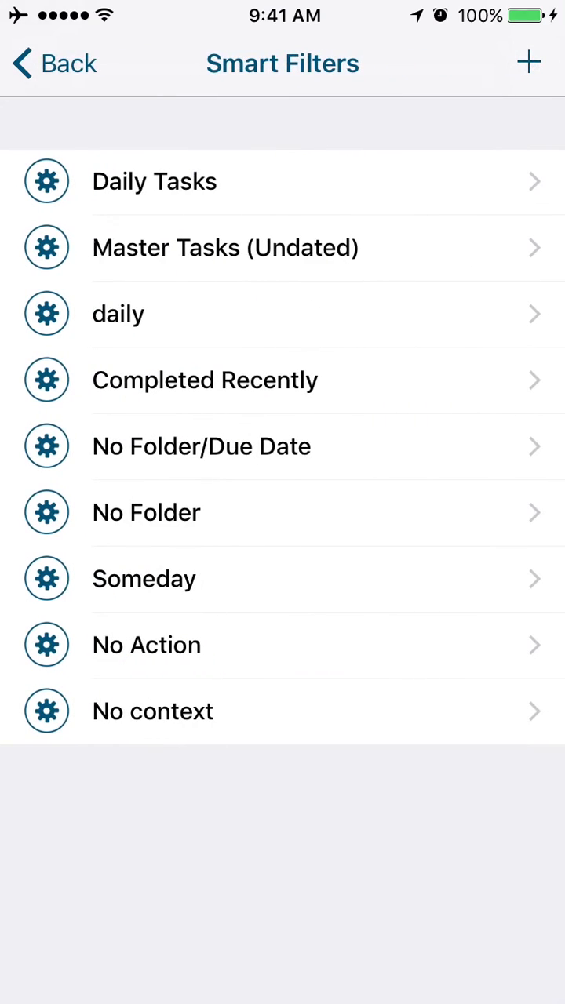
{"action": "left_click", "coordinate": [22, 63]}
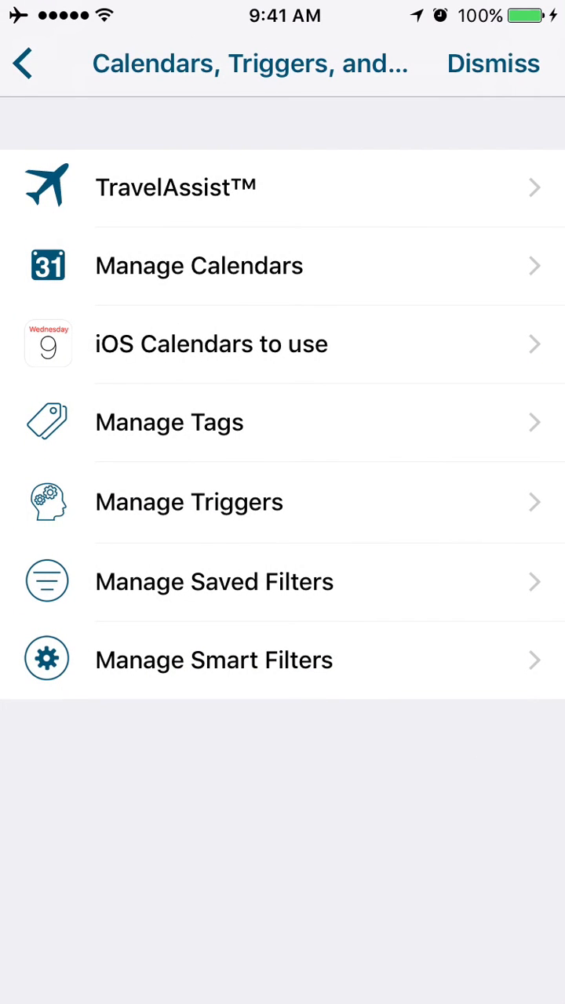
{"action": "left_click", "coordinate": [213, 581]}
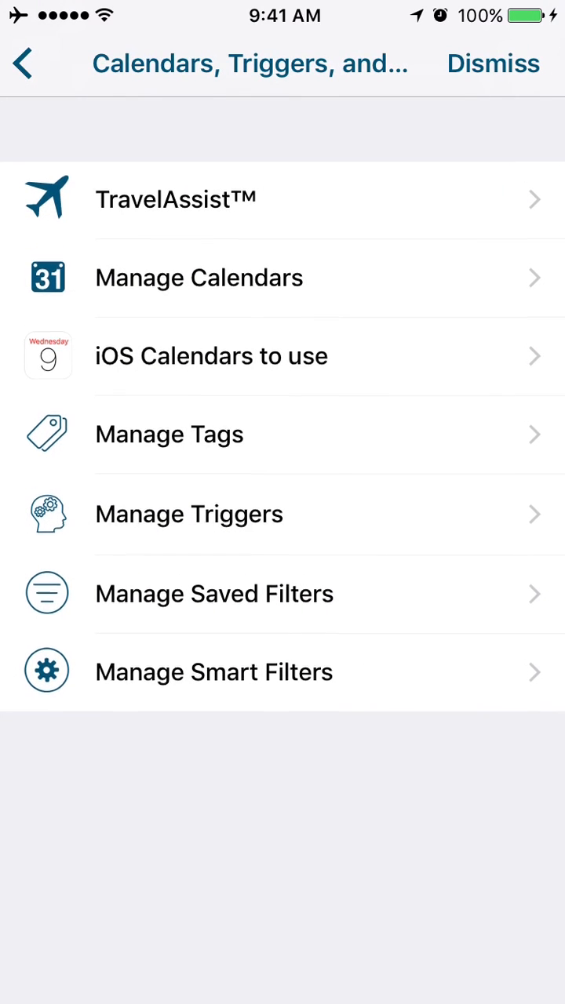
{"action": "left_click", "coordinate": [213, 671]}
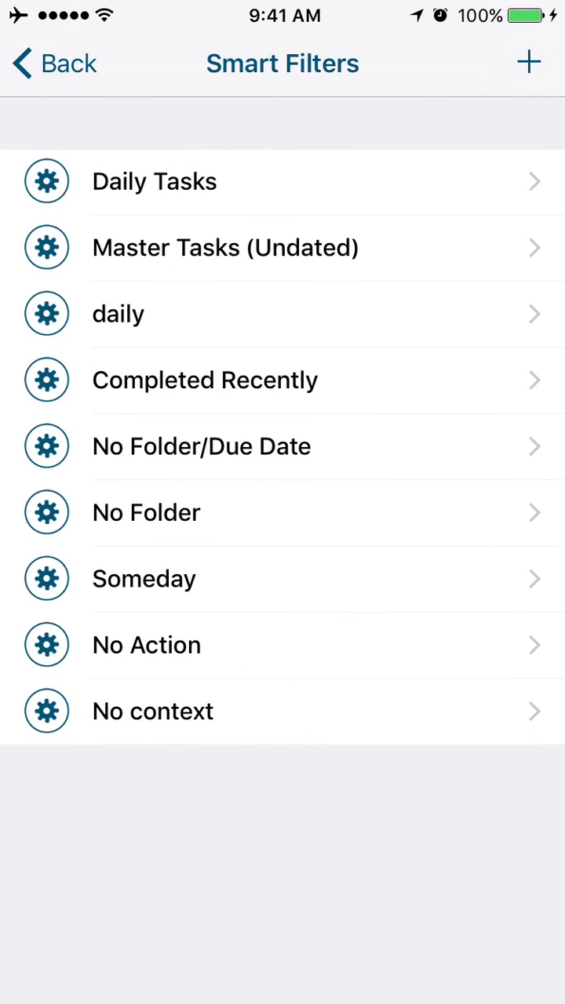
{"action": "left_click", "coordinate": [53, 63]}
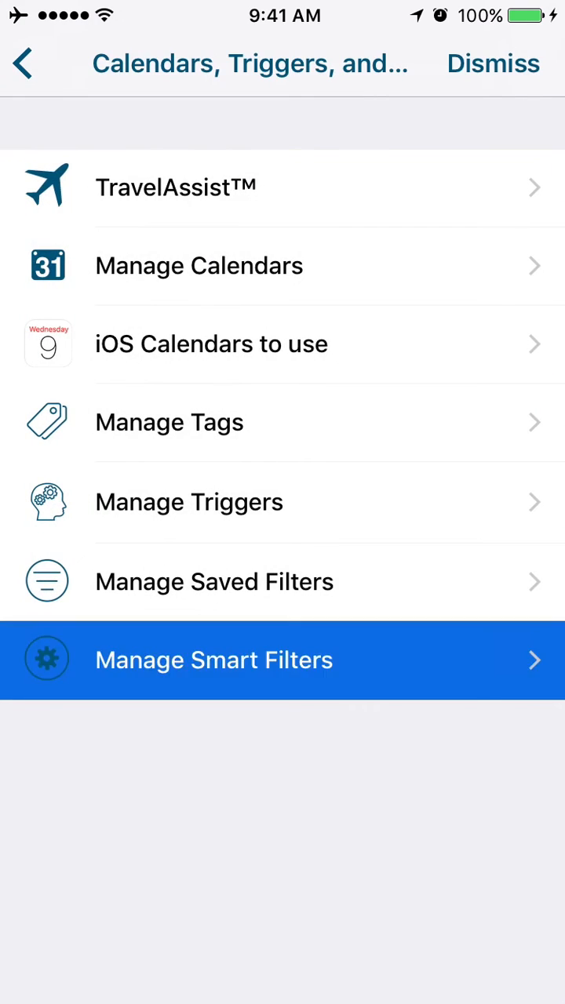
{"action": "left_click", "coordinate": [213, 659]}
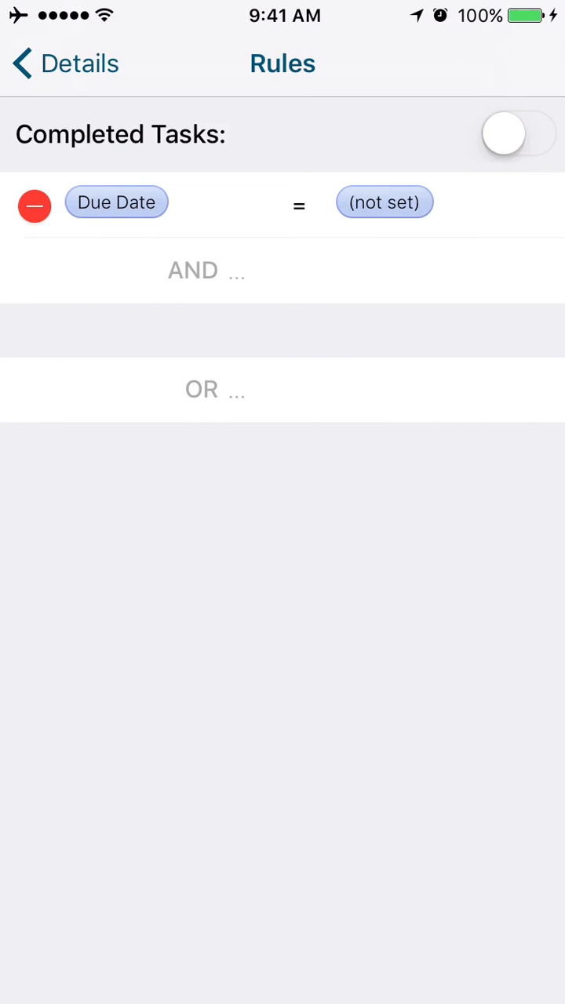
Step: Review the Master Tasks (Undated) filter's due-date-not-set rule and return to Smart Filters
{"action": "left_click", "coordinate": [207, 270]}
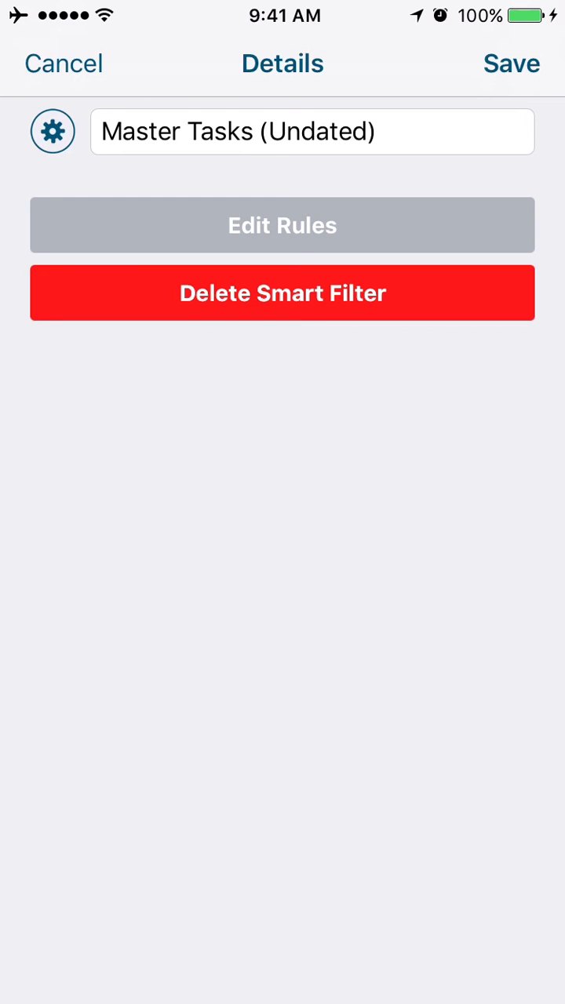
{"action": "left_click", "coordinate": [63, 63]}
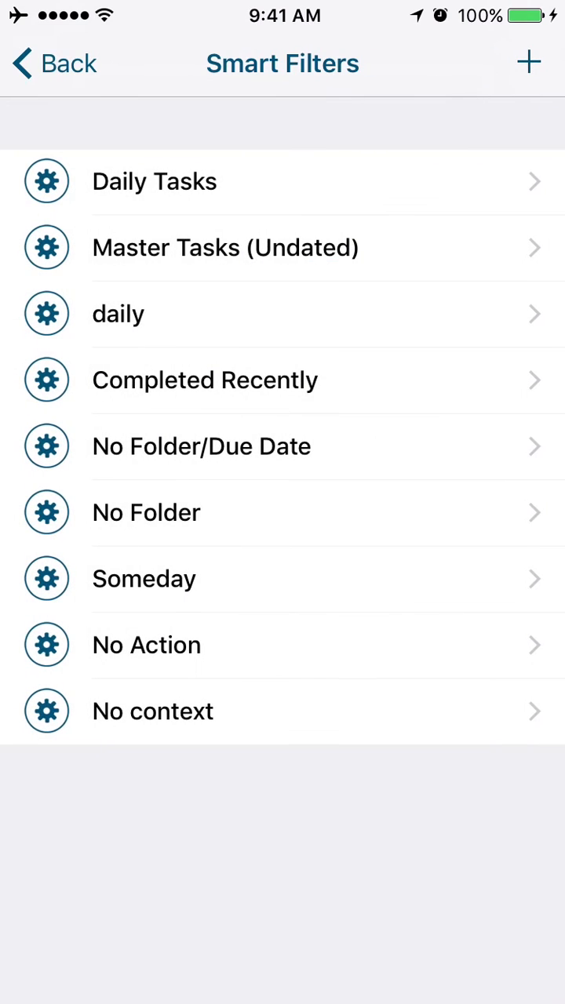